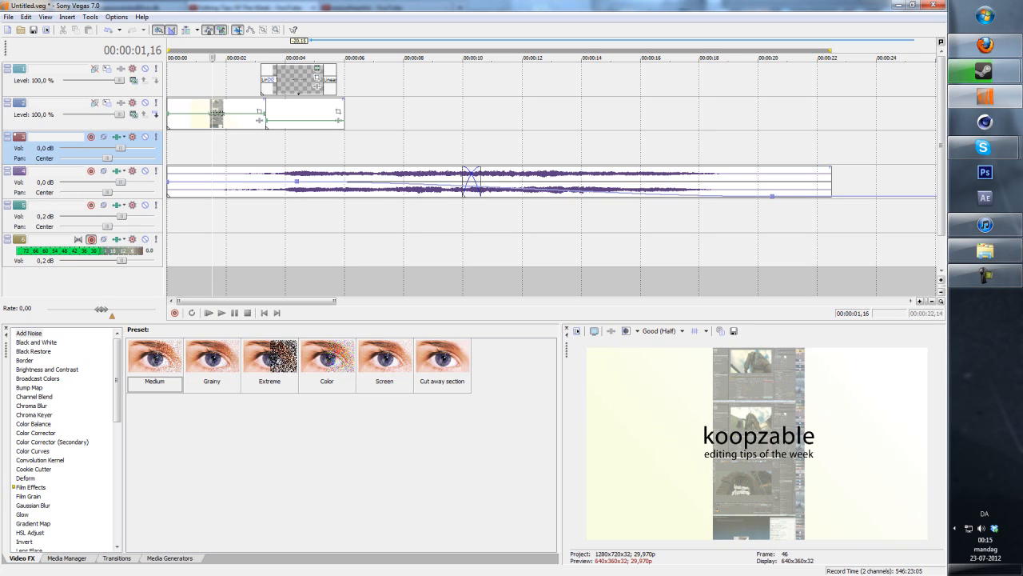
pyautogui.moveTo(607, 195)
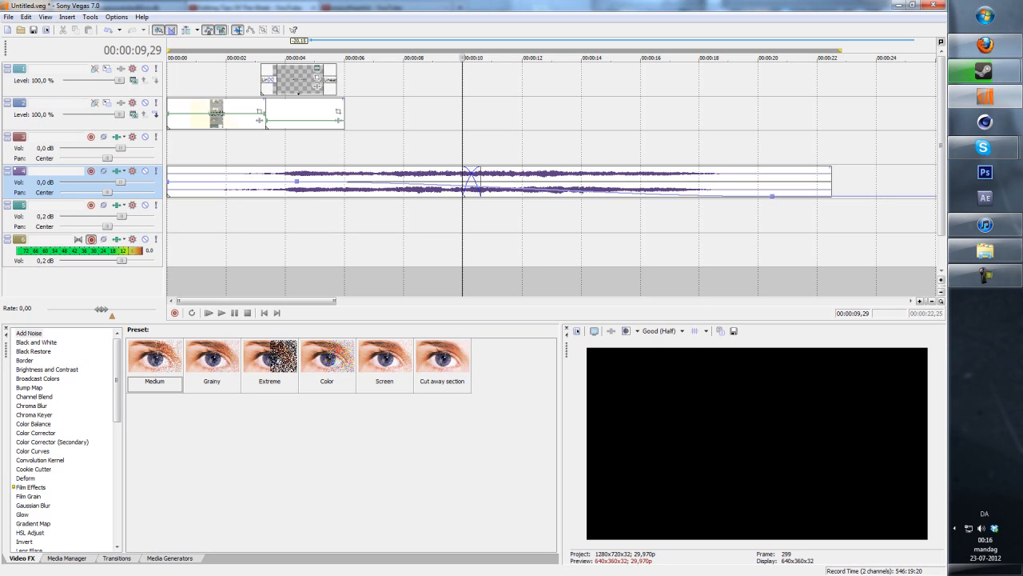
# Bring up the audio track's Insert/Remove Envelope choices to add a Pan envelope
pyautogui.rightClick(48, 179)
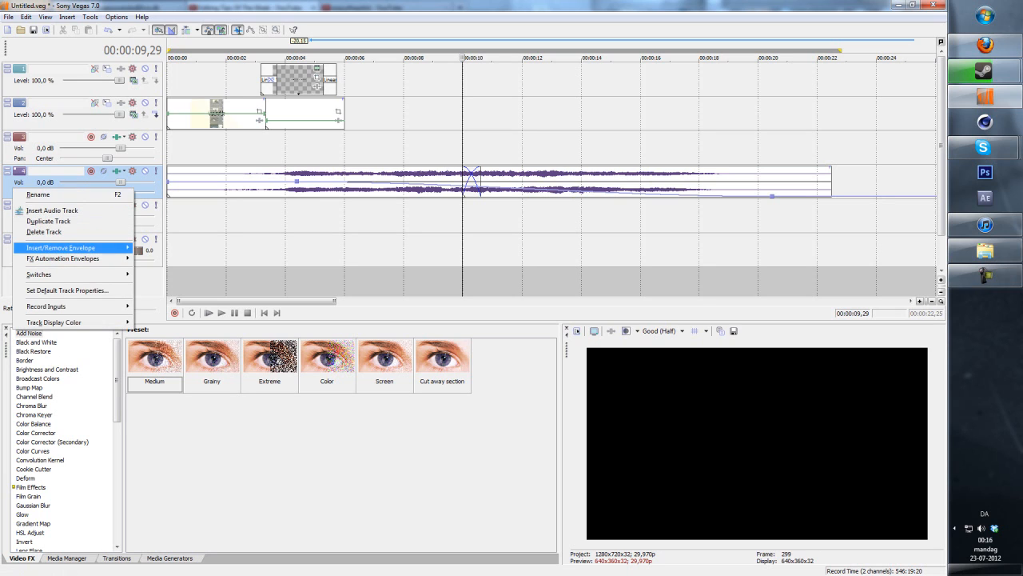
pyautogui.click(61, 246)
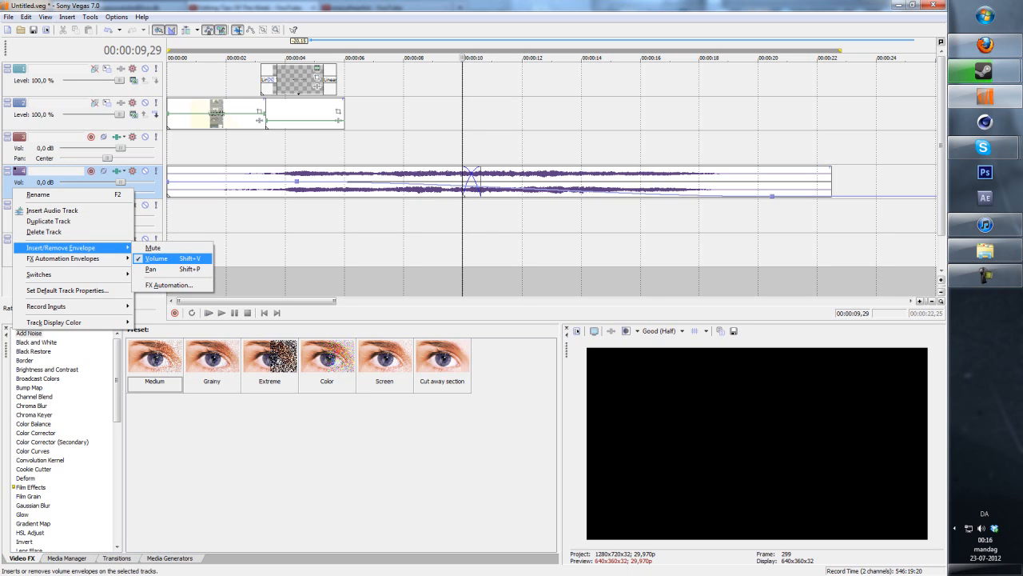
pyautogui.moveTo(150, 268)
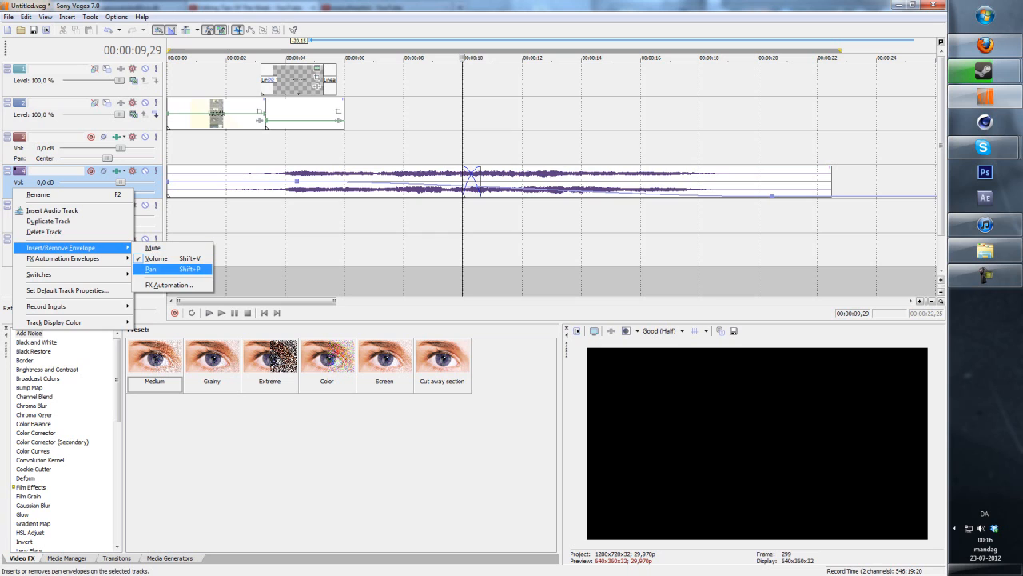
pyautogui.moveTo(152, 248)
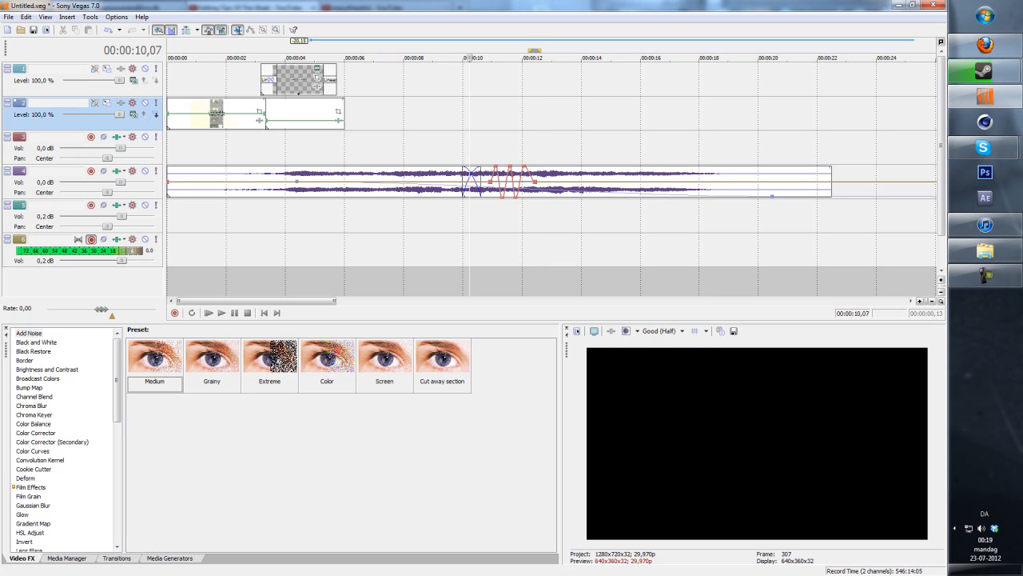
# Preview the panning, then delete the pan envelope points on the music track
pyautogui.click(208, 312)
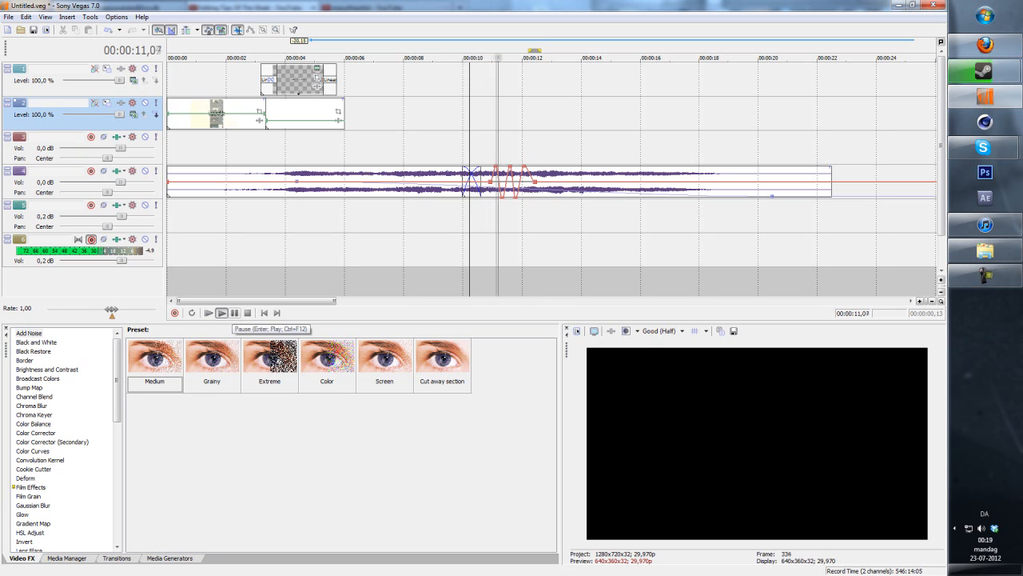
pyautogui.click(220, 311)
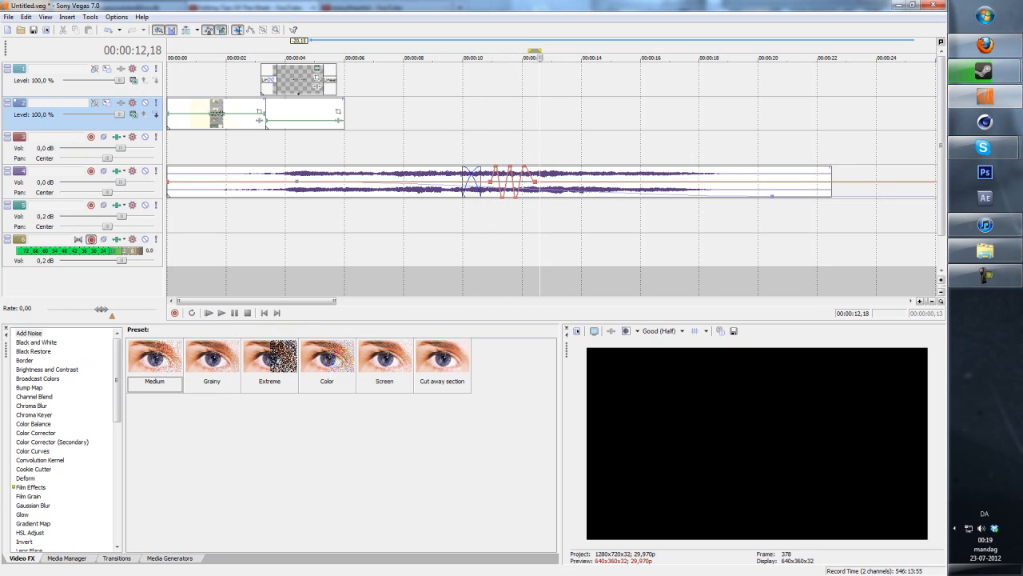
pyautogui.rightClick(509, 176)
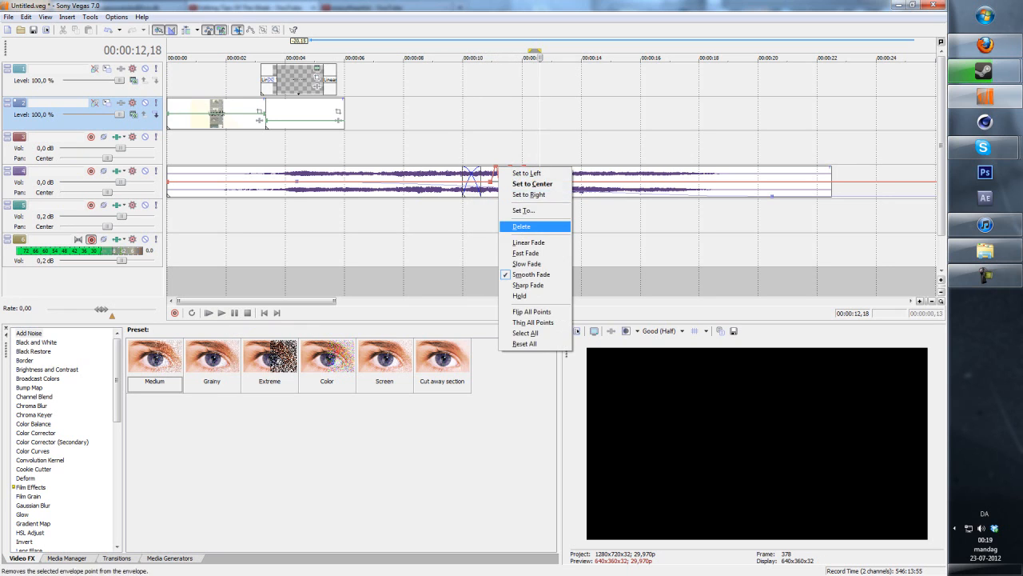
pyautogui.click(521, 227)
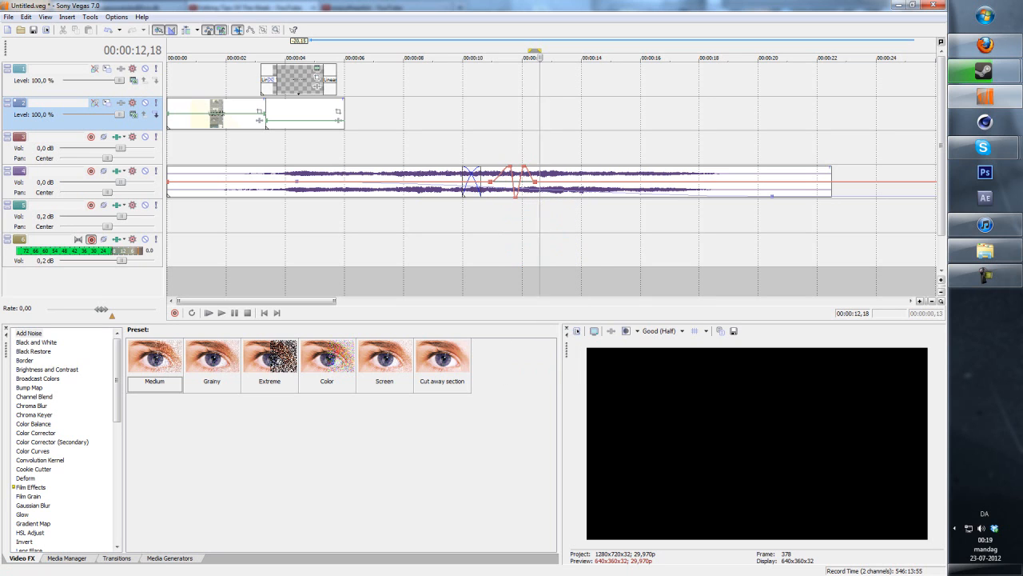
pyautogui.rightClick(64, 183)
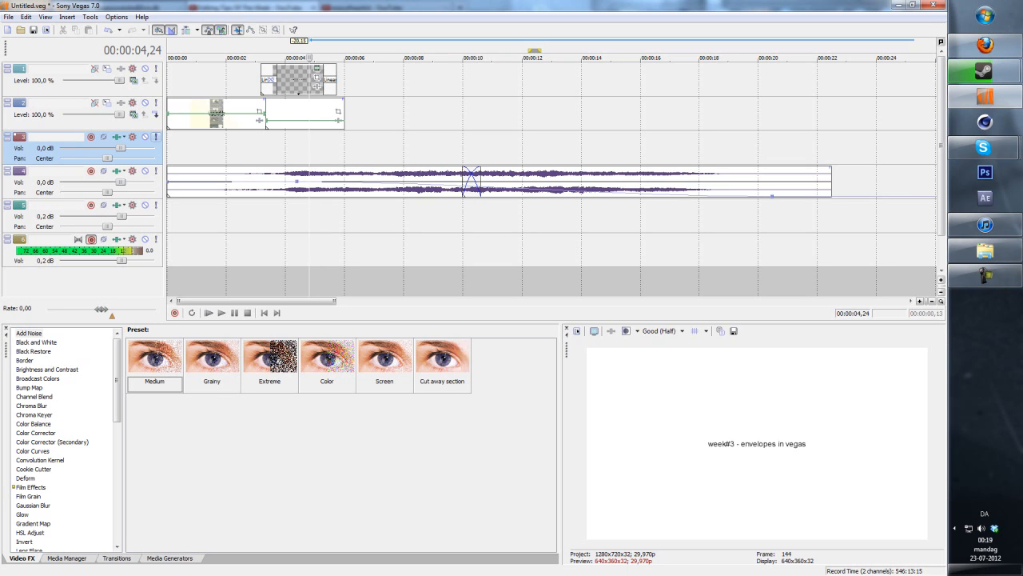
# Add a Composite Level envelope to the lower video track
pyautogui.rightClick(80, 112)
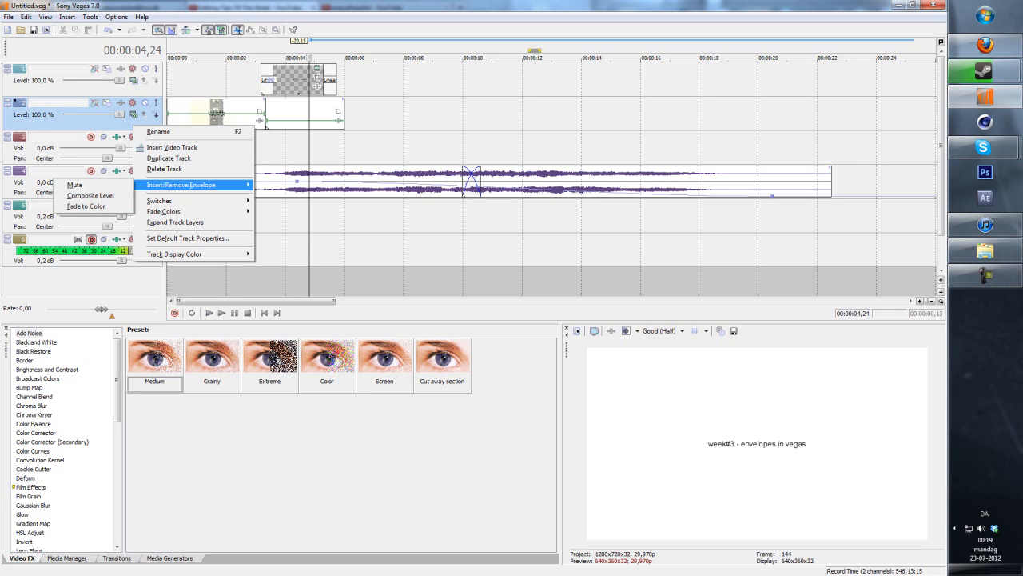
pyautogui.moveTo(89, 195)
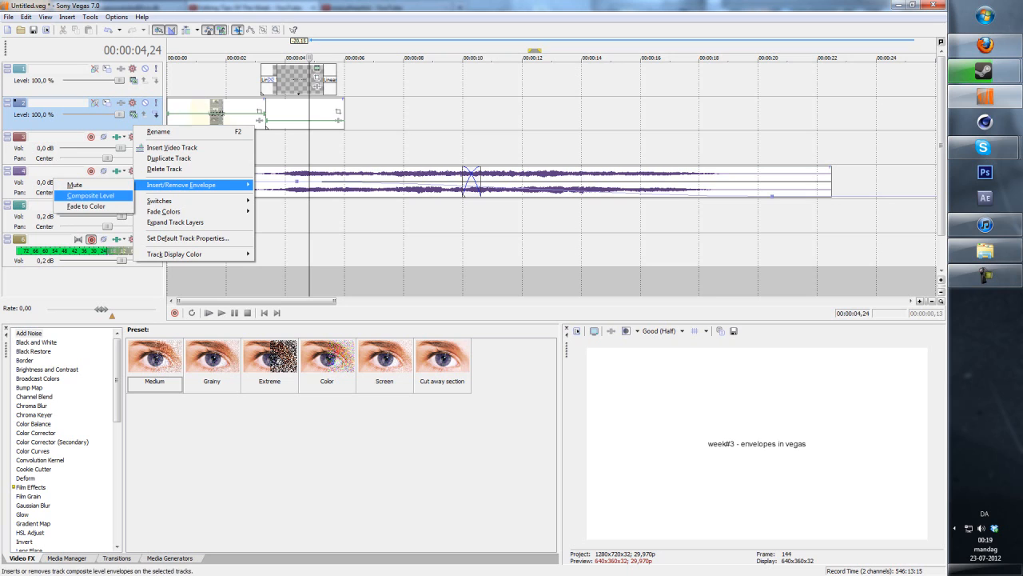
pyautogui.click(90, 195)
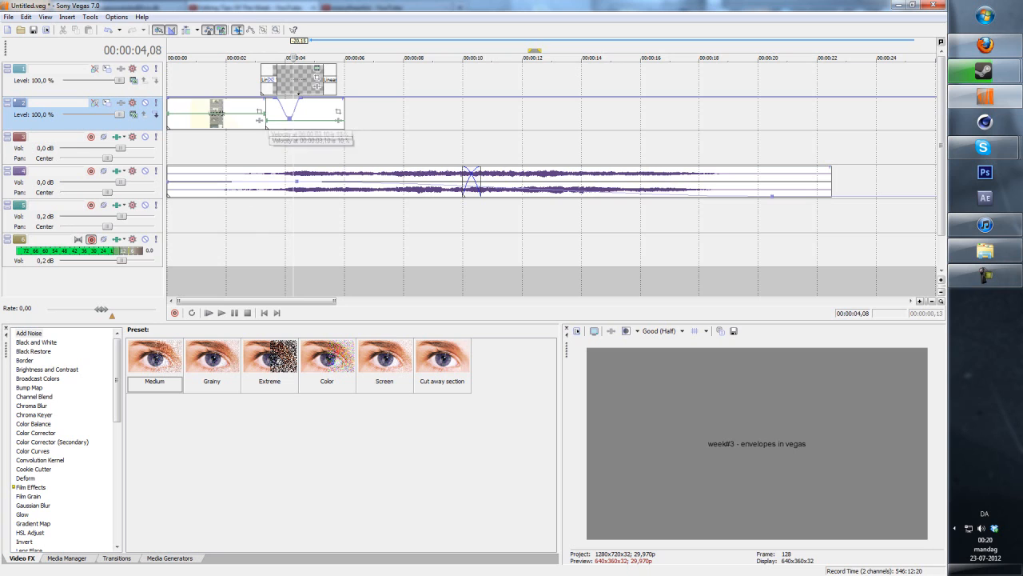
# Add a Fade to Color envelope to the lower video track
pyautogui.rightClick(80, 112)
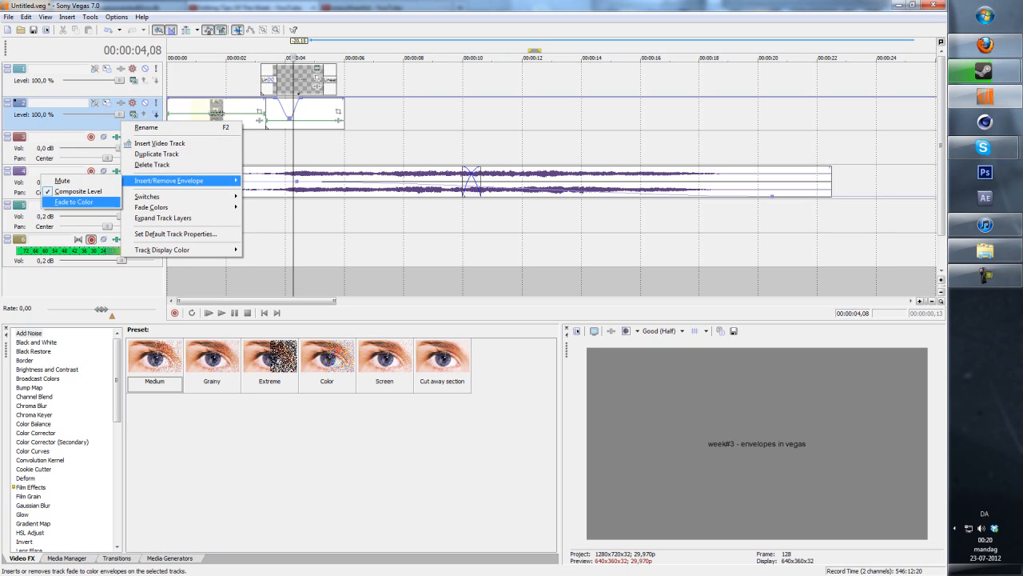
pyautogui.click(73, 201)
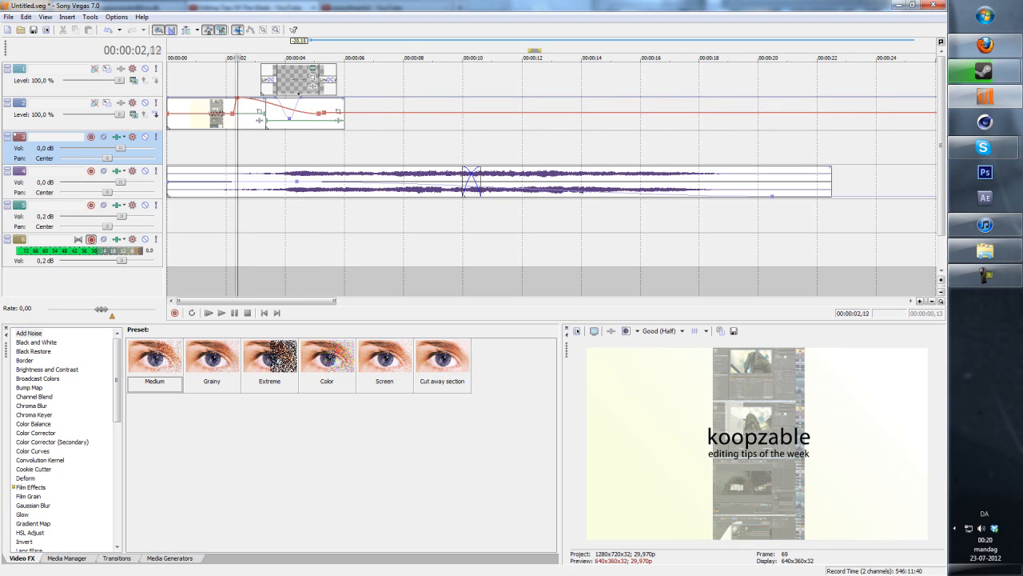
# Drag the fade-to-color points to shape the fade, then deselect everything
pyautogui.moveTo(272, 115); pyautogui.dragTo(275, 104)
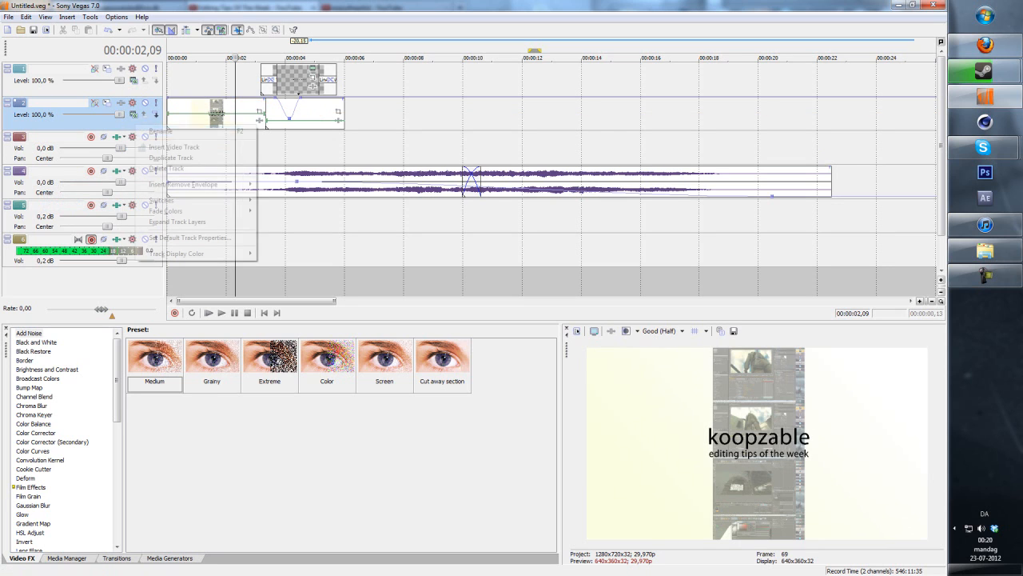
pyautogui.moveTo(182, 183)
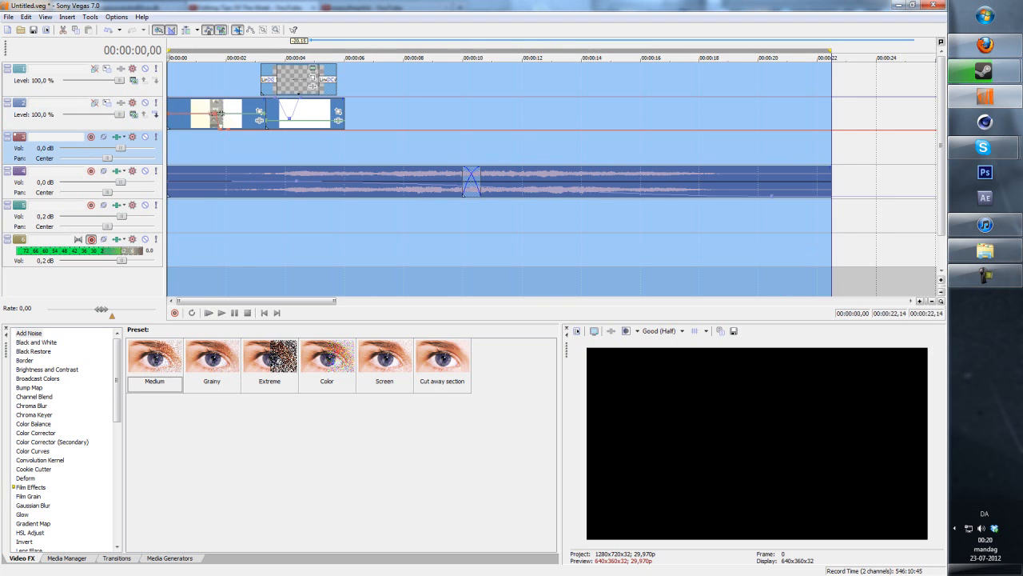
pyautogui.click(208, 312)
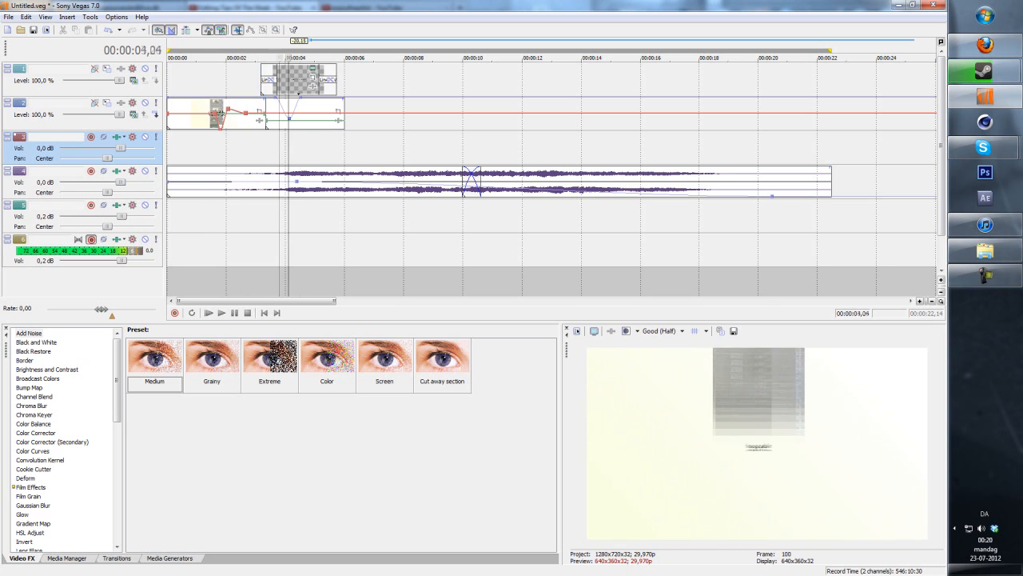
# Remove the Fade to Color envelope, then bring up the composite point's fade curve options
pyautogui.rightClick(80, 108)
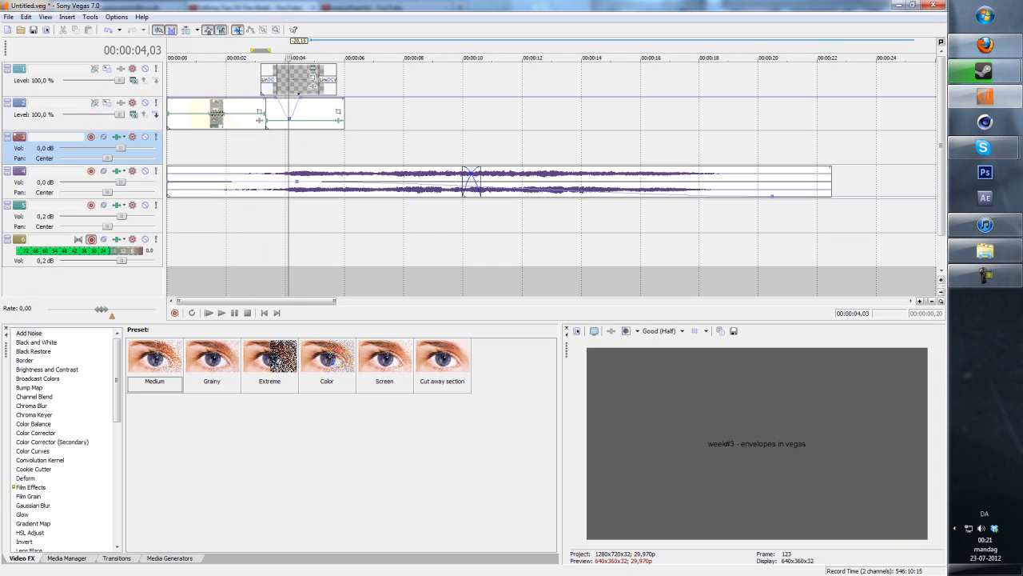
pyautogui.rightClick(294, 108)
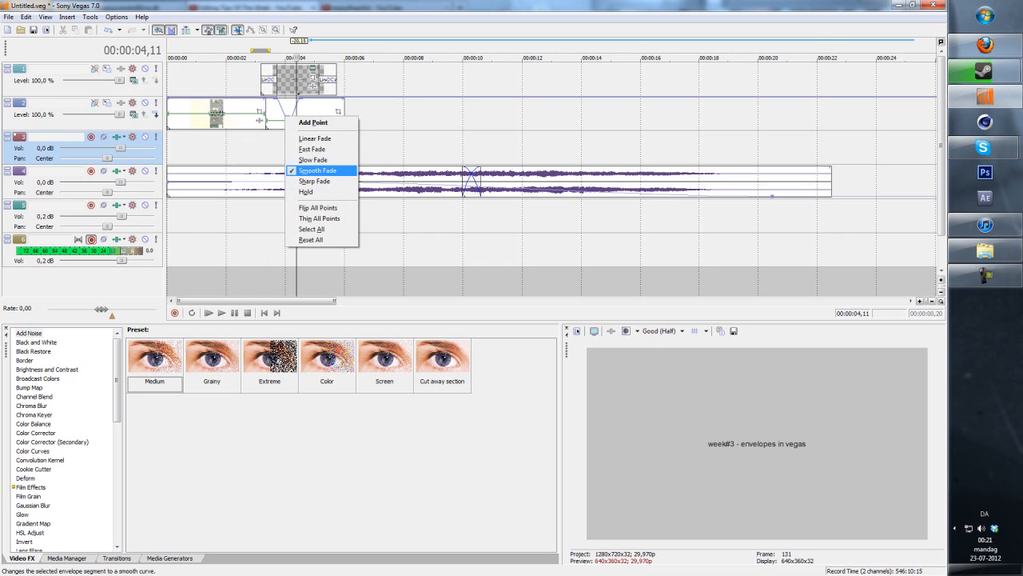